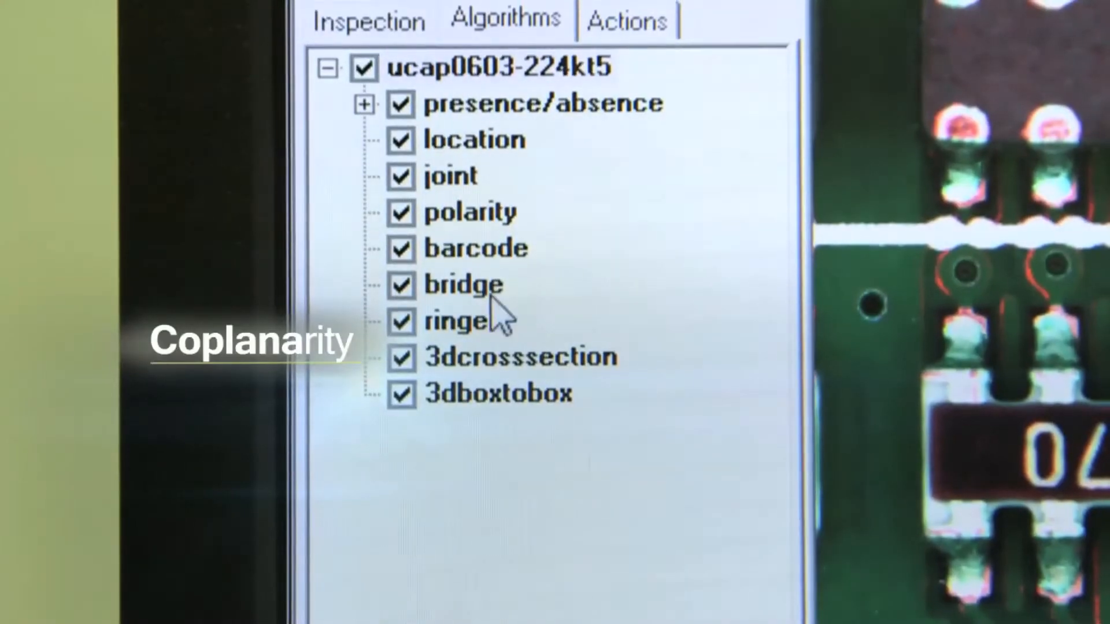
- Add a 3D Cross Section algorithm under 3dcrosssection for the ucap0603-224kt5 component
right_click(514, 357)
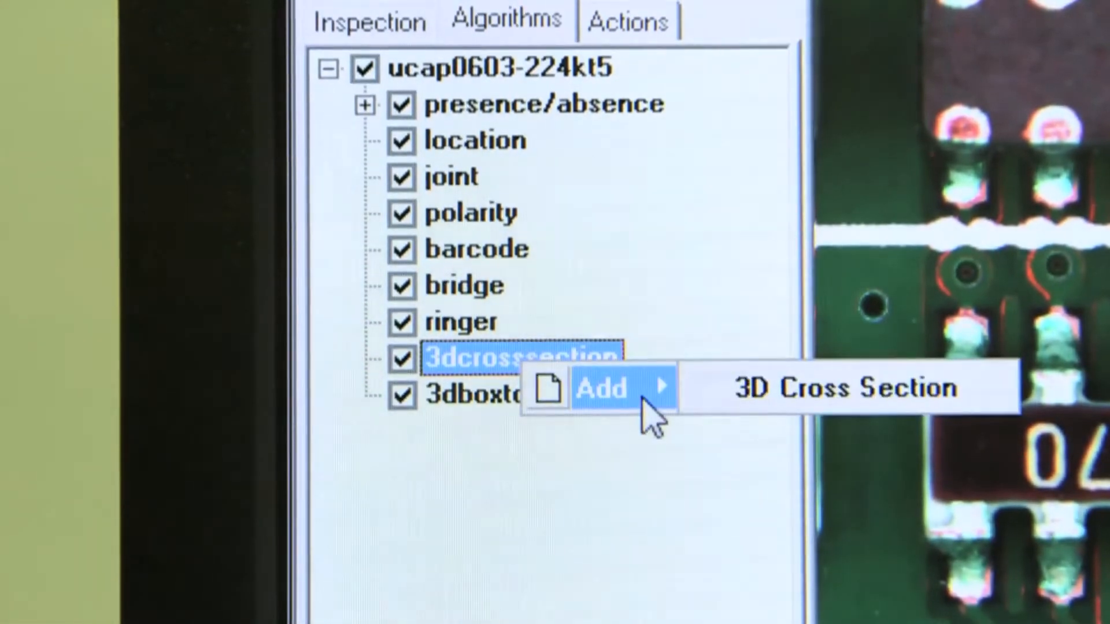
left_click(841, 388)
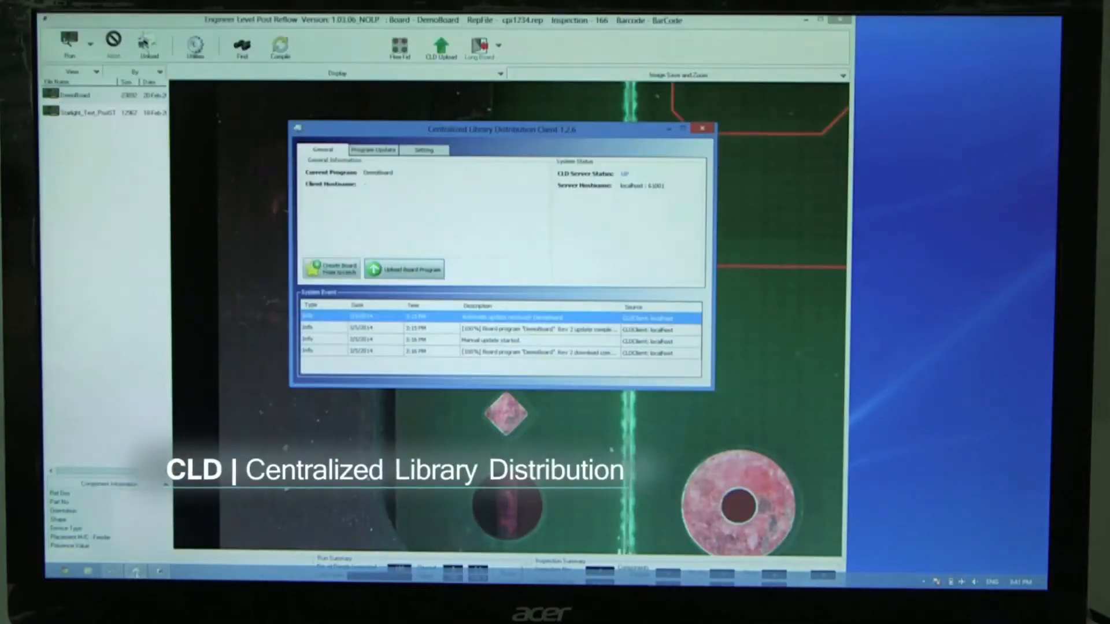
- Select the DemoBoard PLX file for upload and assign it Category A
left_click(402, 268)
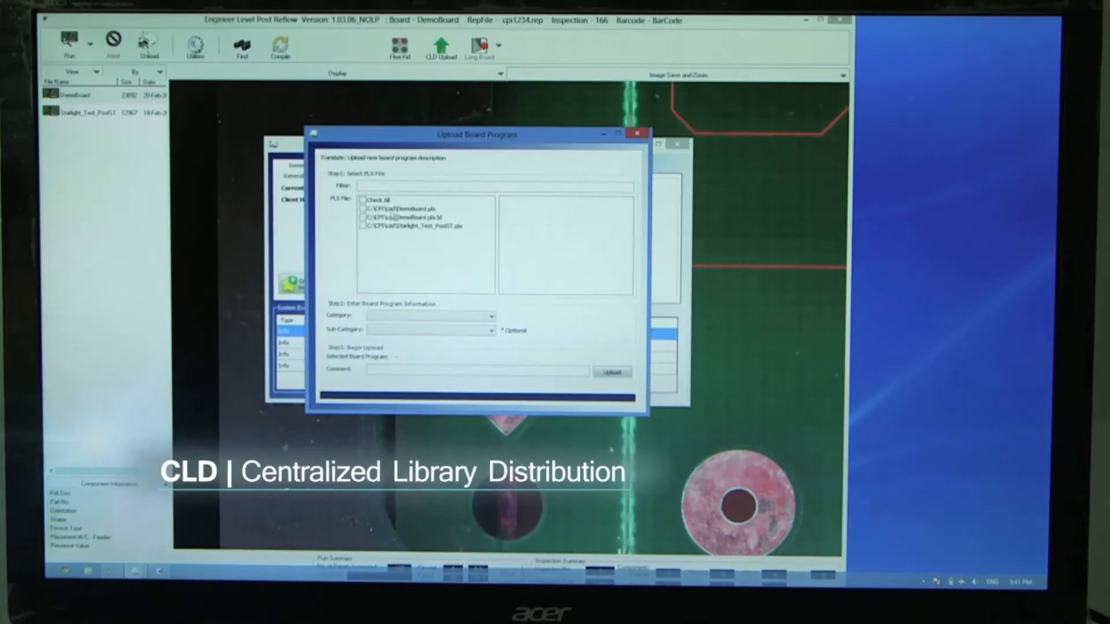
left_click(364, 208)
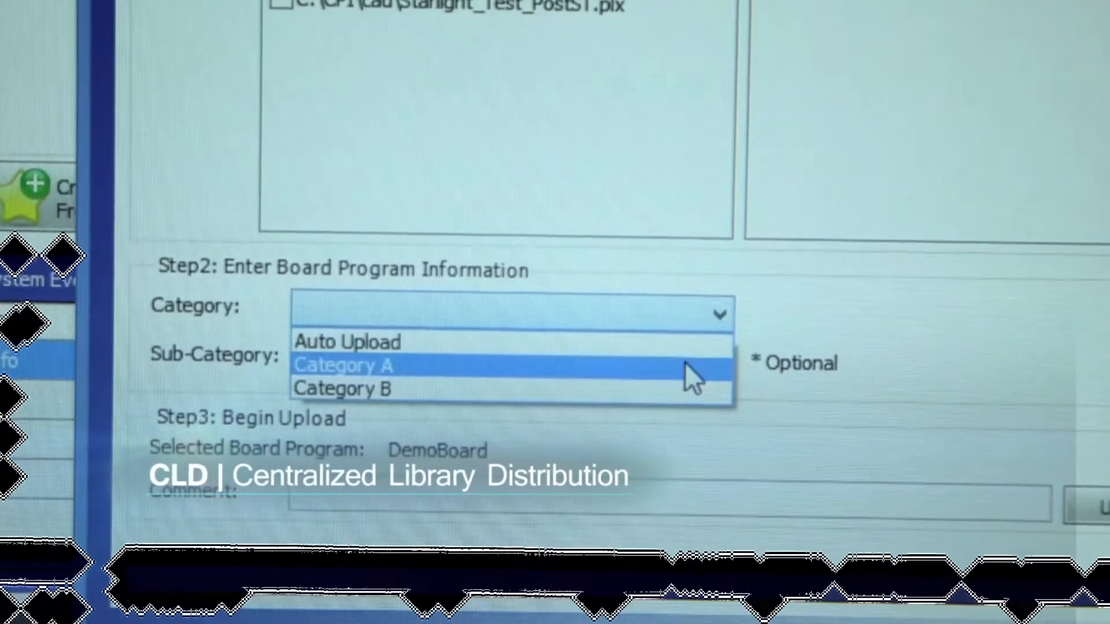
left_click(344, 365)
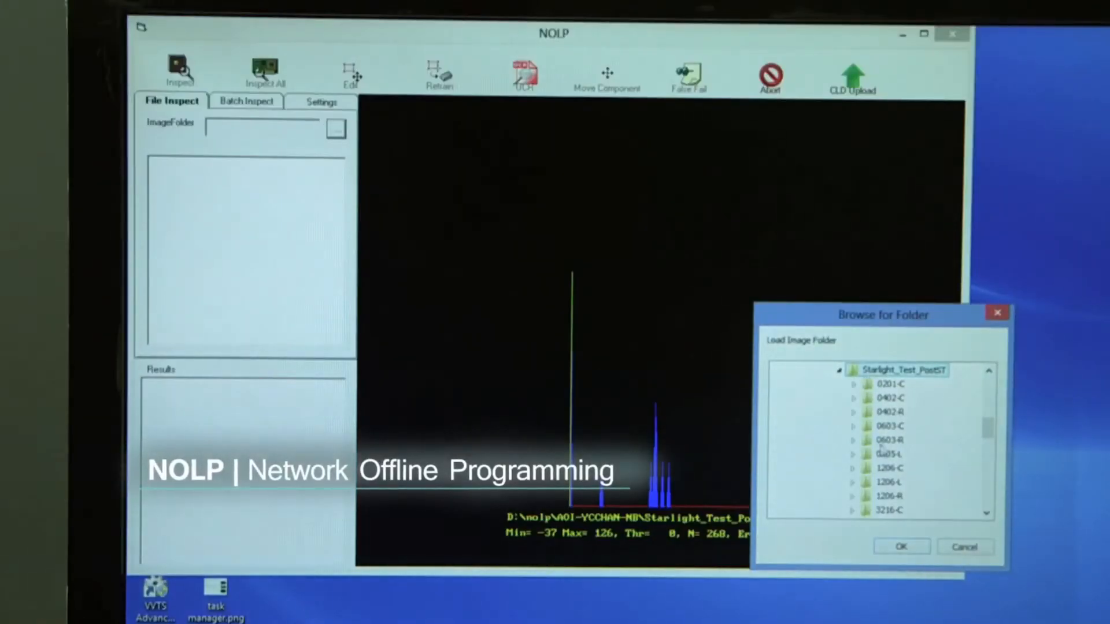
- Load the Starlight_Test_PostST image folder and expand it to show its component subfolders
left_click(902, 545)
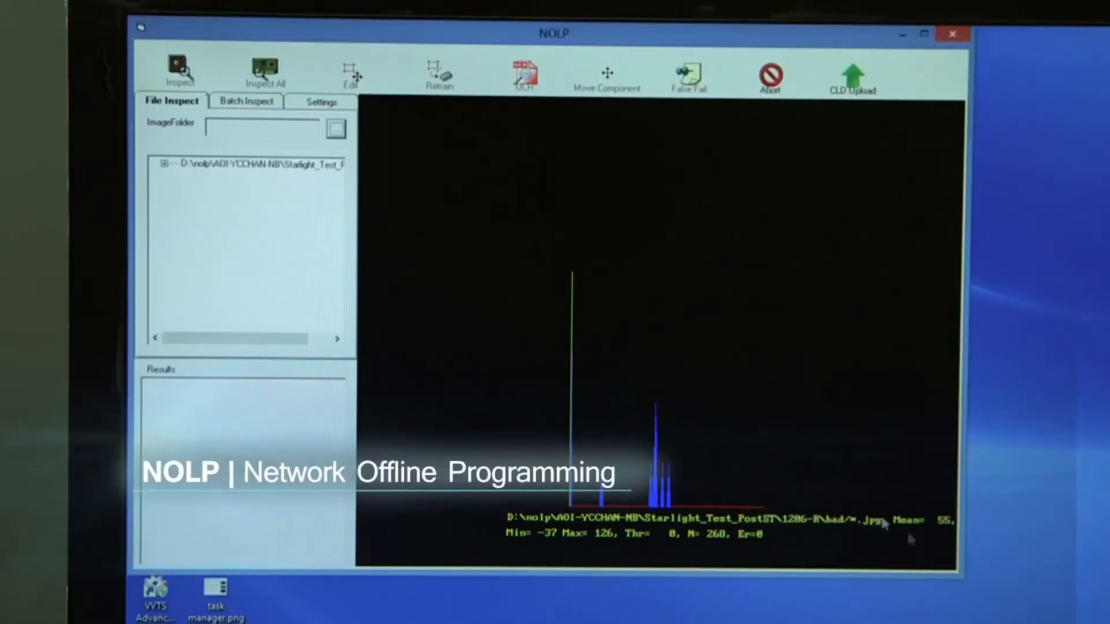
left_click(164, 164)
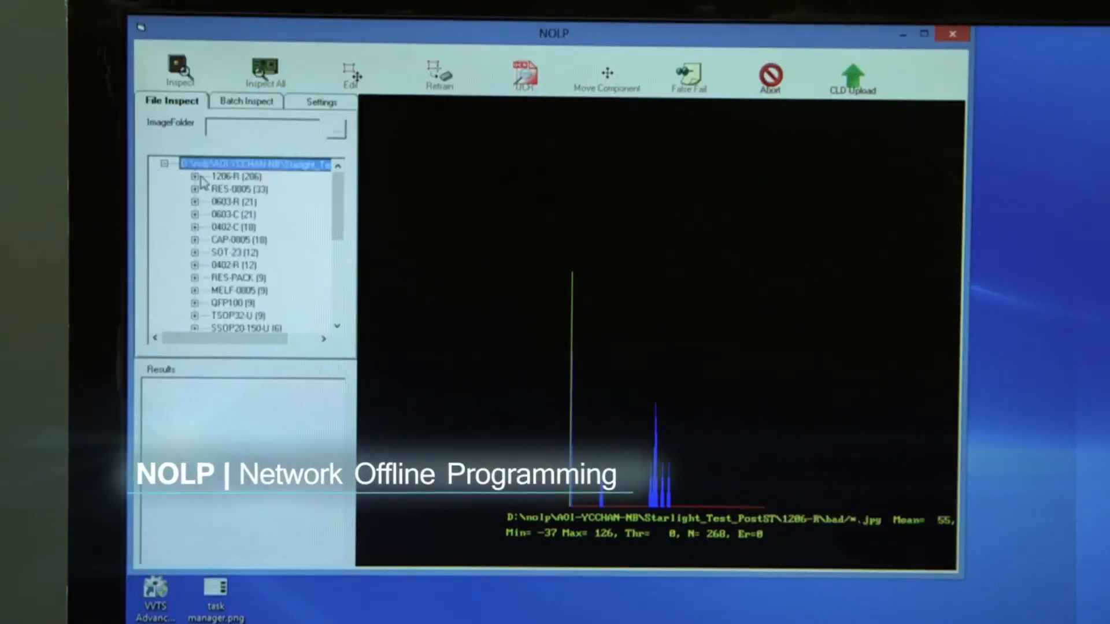
left_click(194, 176)
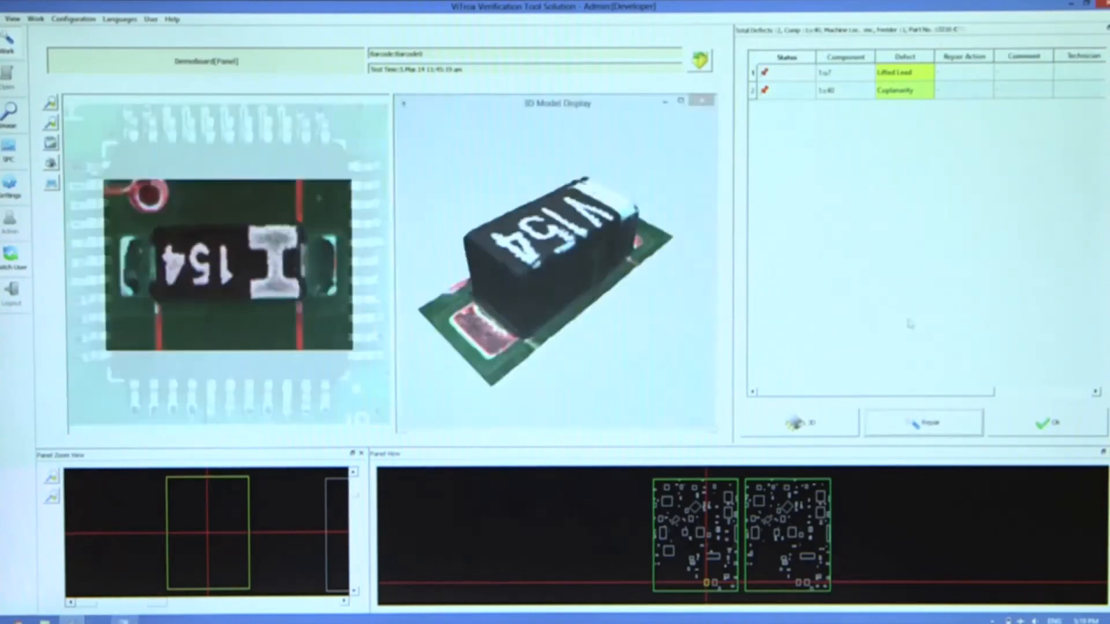
- Select the Coplanarity defect row to show its component in the 3D Model Display
left_click(849, 90)
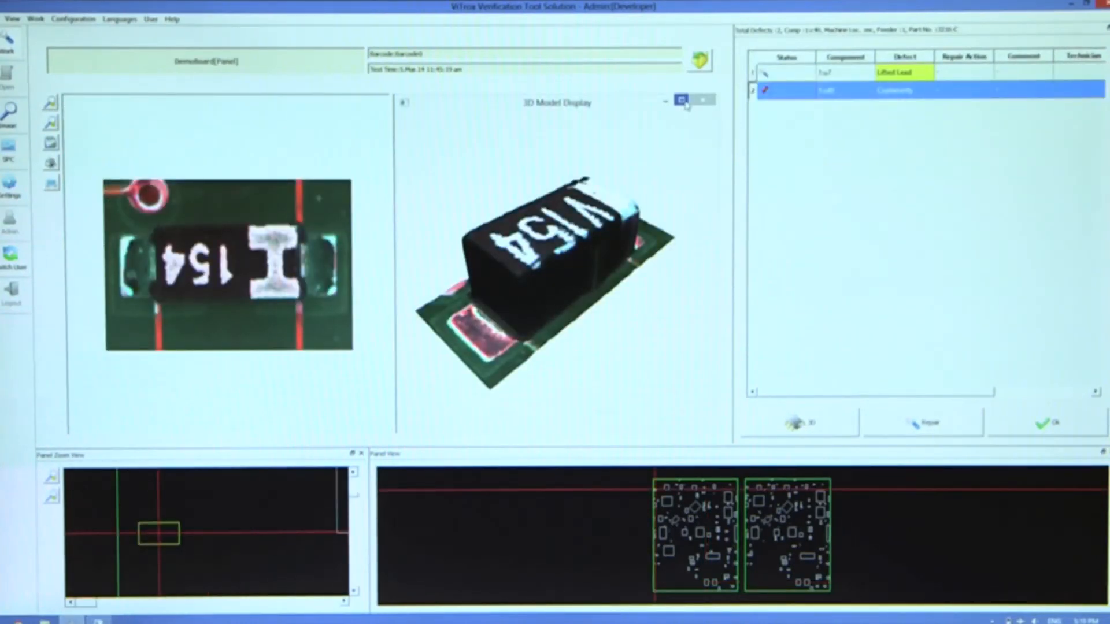